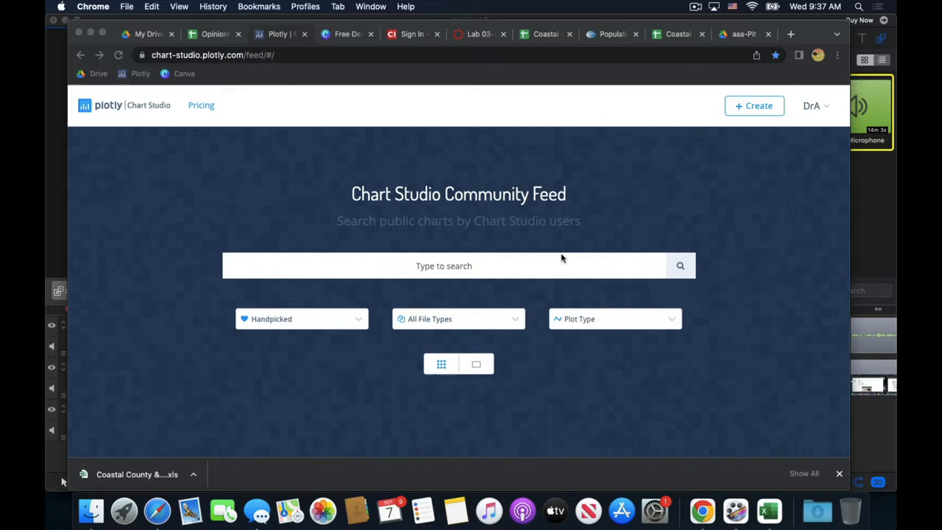
{"action": "mouse_move", "coordinate": [816, 127]}
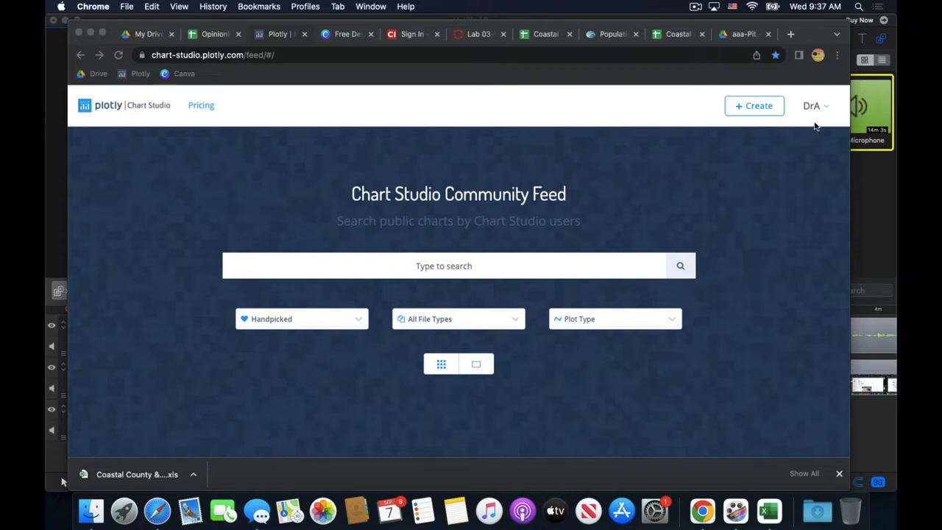
{"action": "mouse_move", "coordinate": [819, 116]}
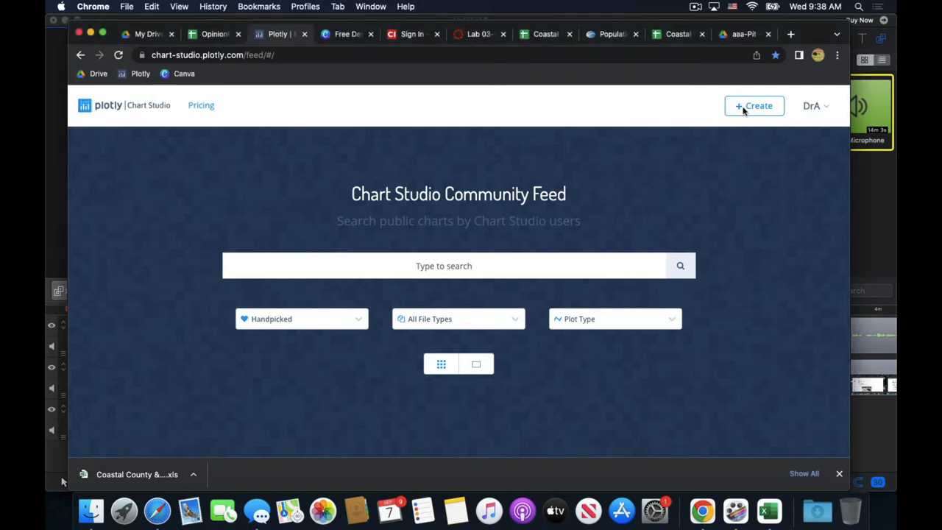
Step: Create a new chart from the + Create menu, giving an empty grid and plot
{"action": "left_click", "coordinate": [754, 106]}
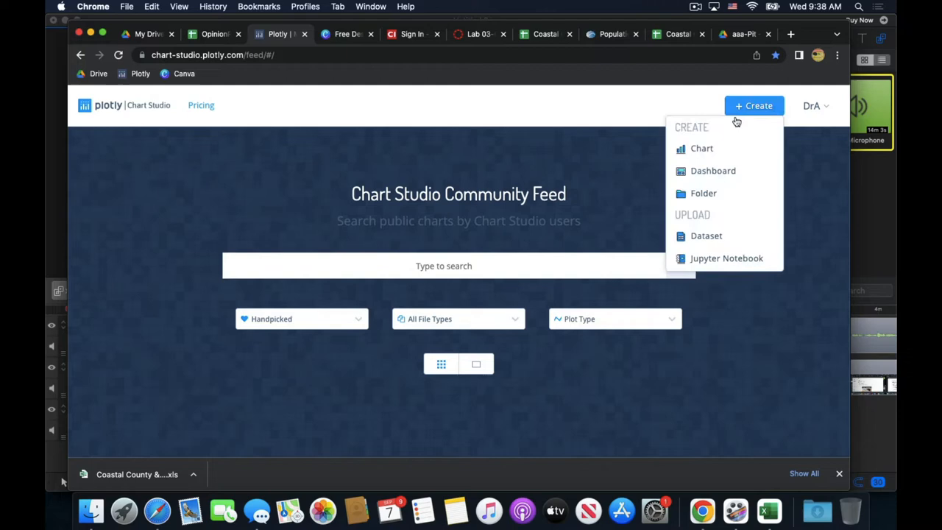
{"action": "left_click", "coordinate": [700, 148]}
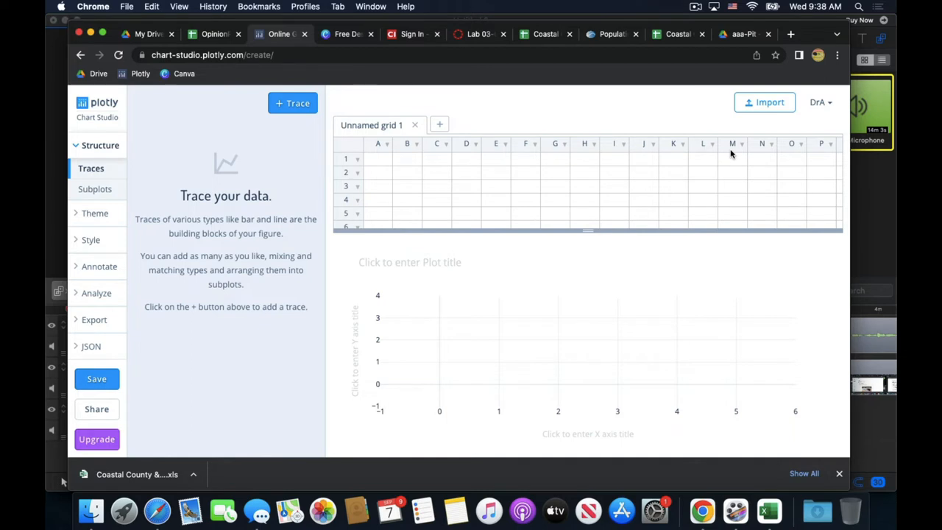
{"action": "mouse_move", "coordinate": [588, 209]}
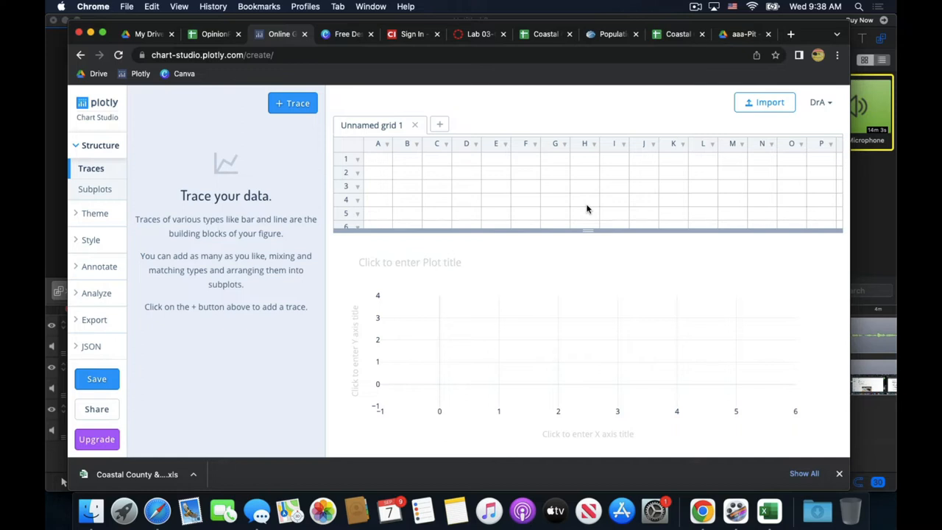
{"action": "mouse_move", "coordinate": [507, 200]}
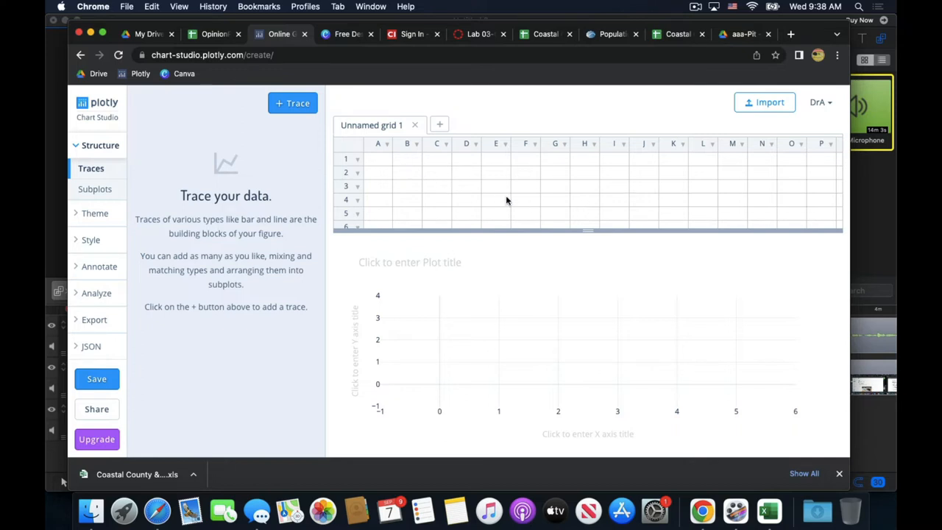
{"action": "mouse_move", "coordinate": [592, 203]}
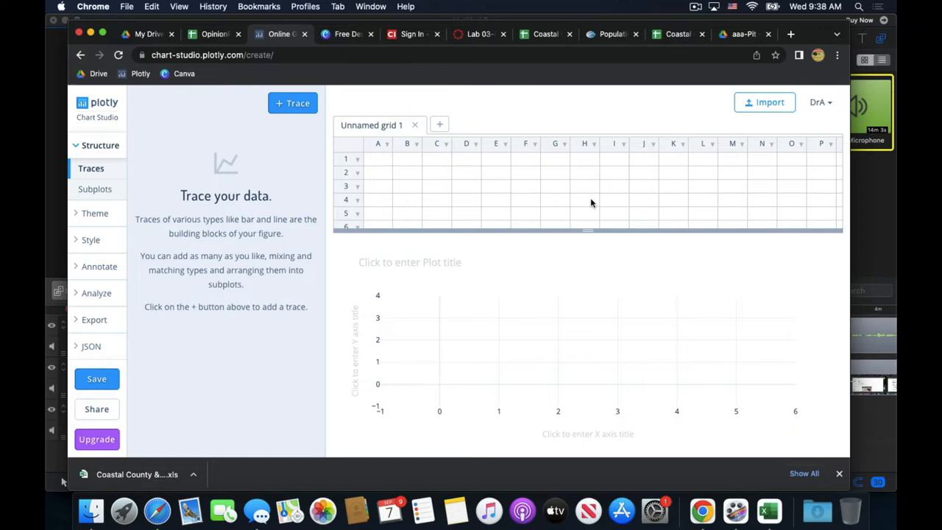
{"action": "mouse_move", "coordinate": [589, 203]}
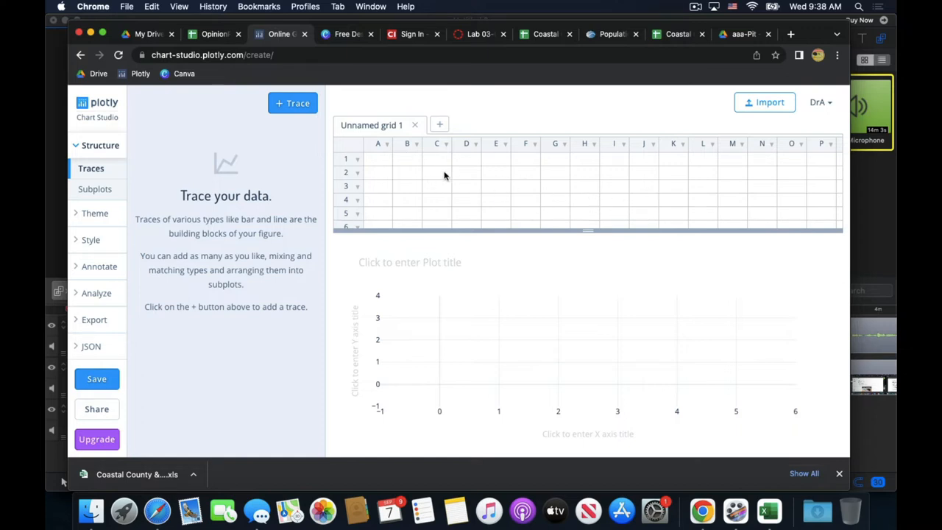
{"action": "mouse_move", "coordinate": [778, 180]}
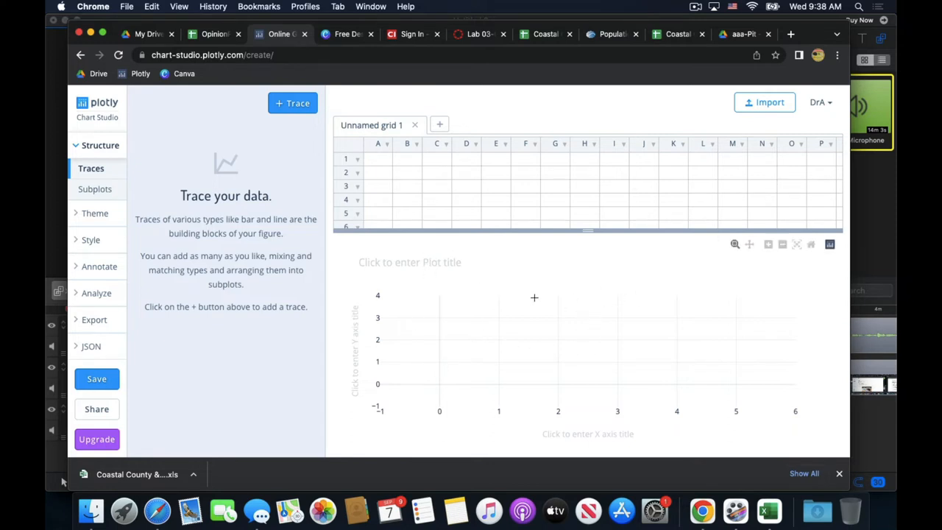
{"action": "mouse_move", "coordinate": [581, 315]}
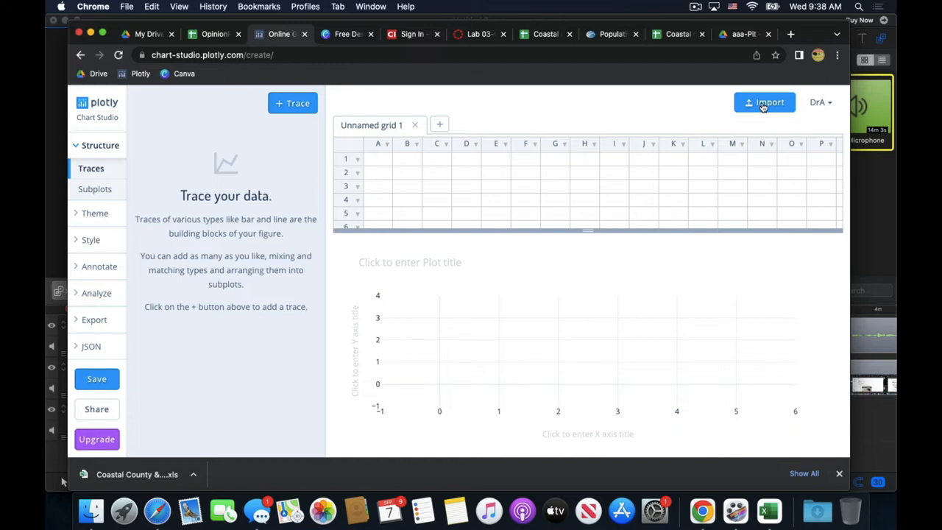
Step: Upload CA_Populations.xlsx from the Desktop into the data grid
{"action": "left_click", "coordinate": [764, 103]}
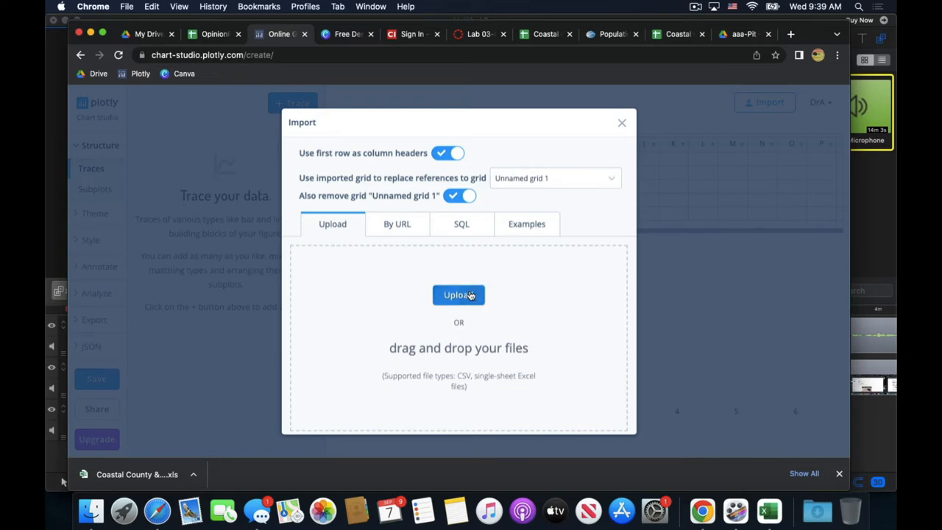
{"action": "left_click", "coordinate": [460, 294]}
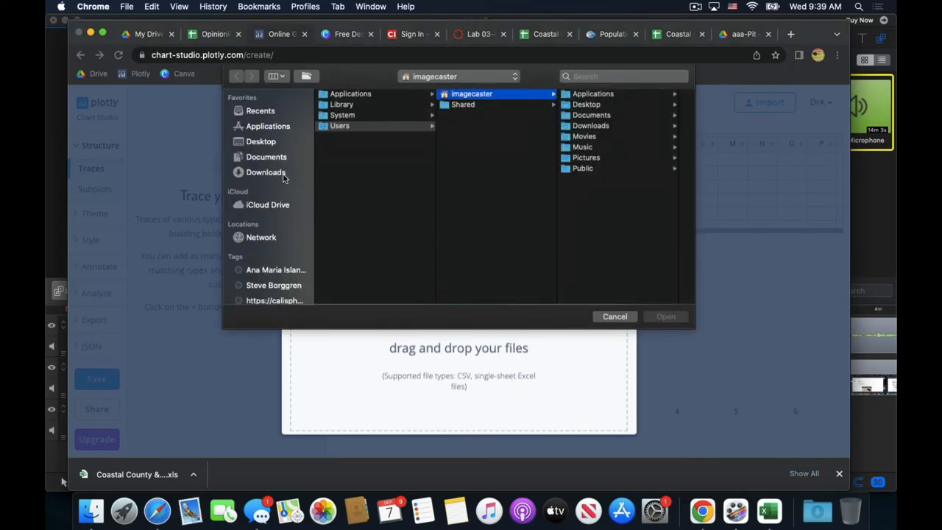
{"action": "left_click", "coordinate": [261, 141]}
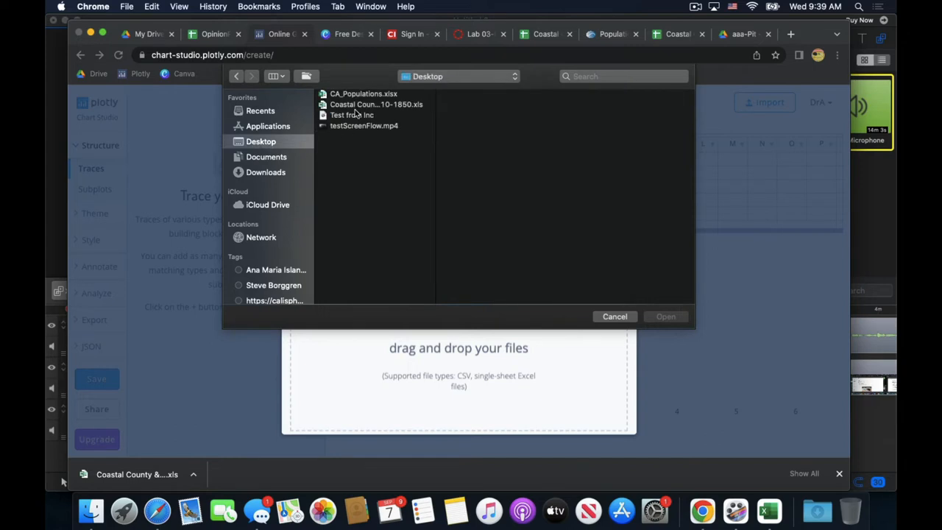
{"action": "left_click", "coordinate": [363, 94]}
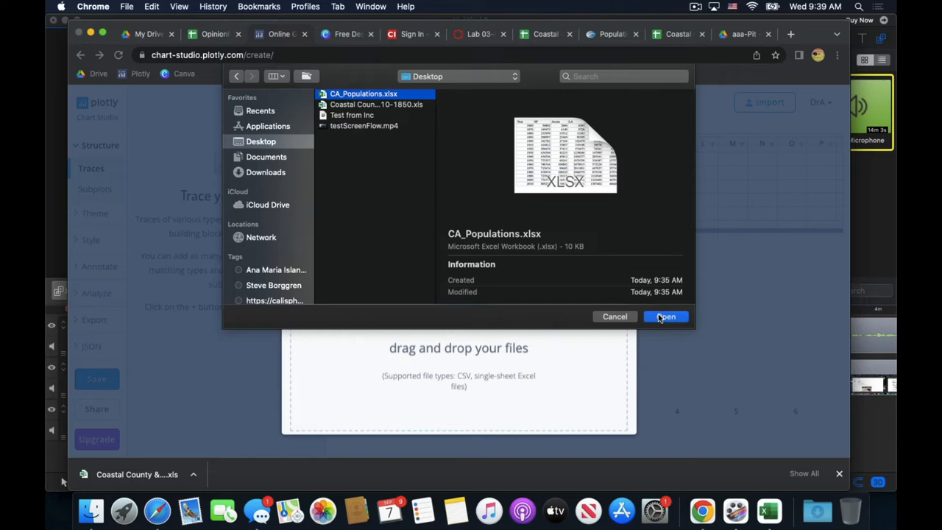
{"action": "left_click", "coordinate": [665, 316]}
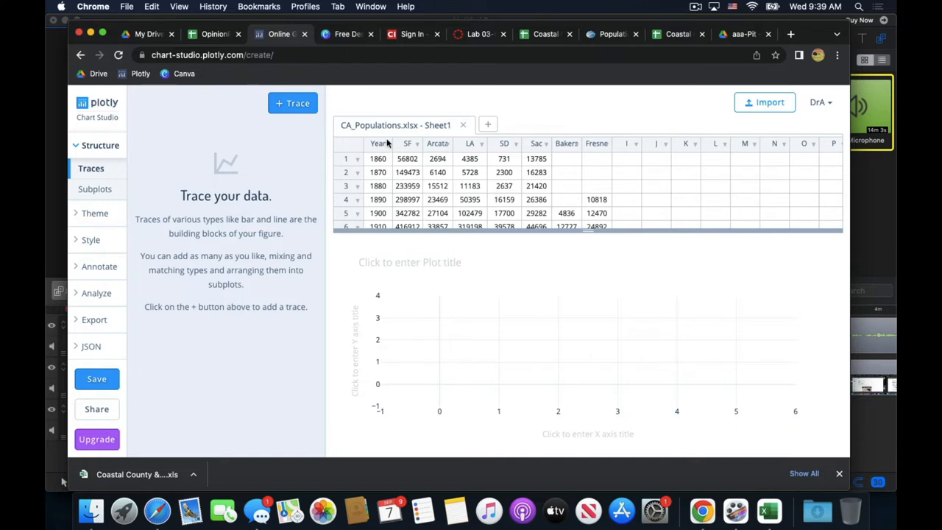
{"action": "mouse_move", "coordinate": [439, 153]}
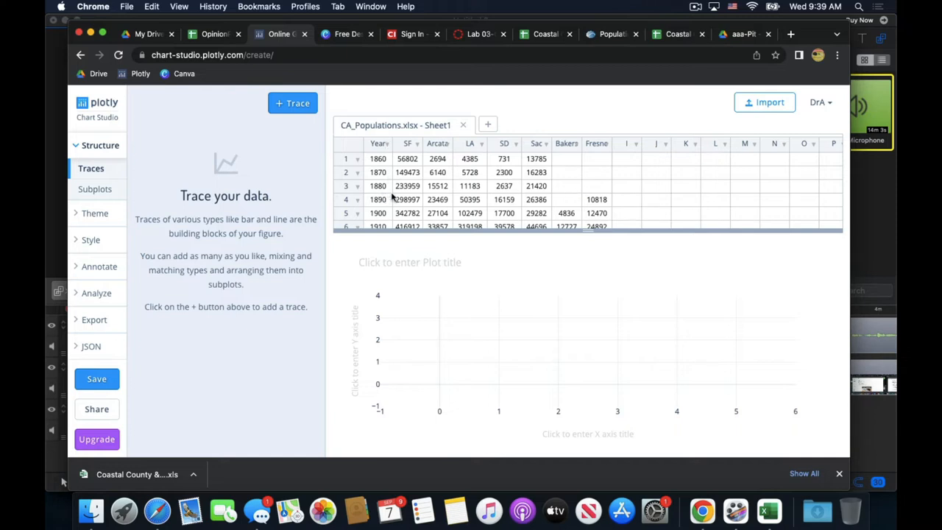
{"action": "mouse_move", "coordinate": [418, 144]}
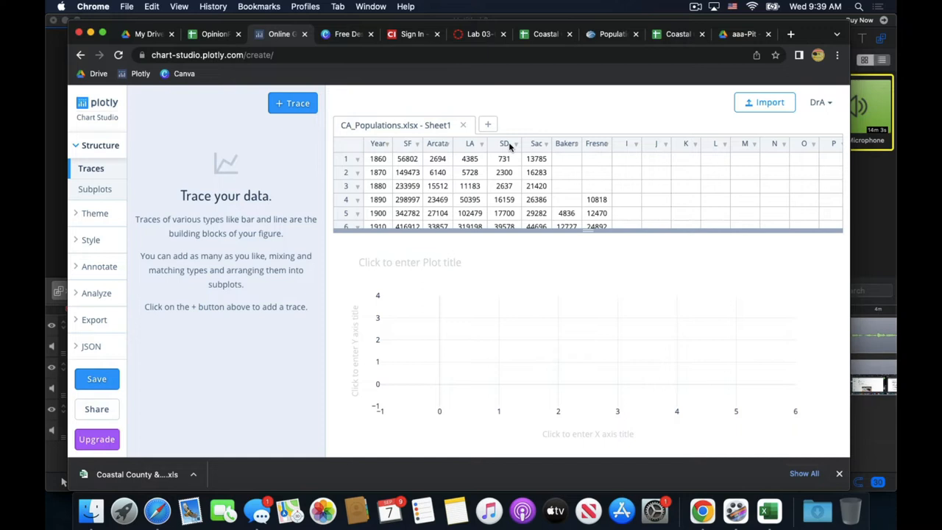
{"action": "mouse_move", "coordinate": [486, 177]}
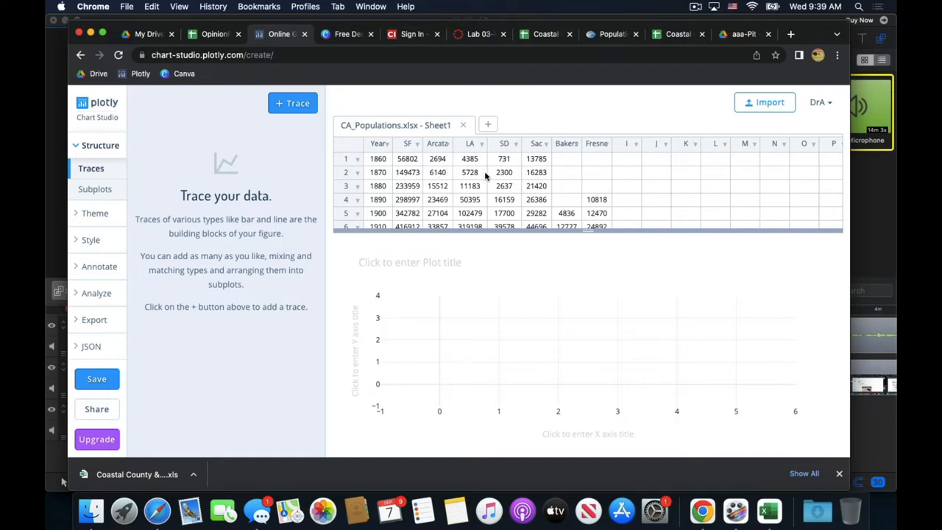
{"action": "mouse_move", "coordinate": [486, 227]}
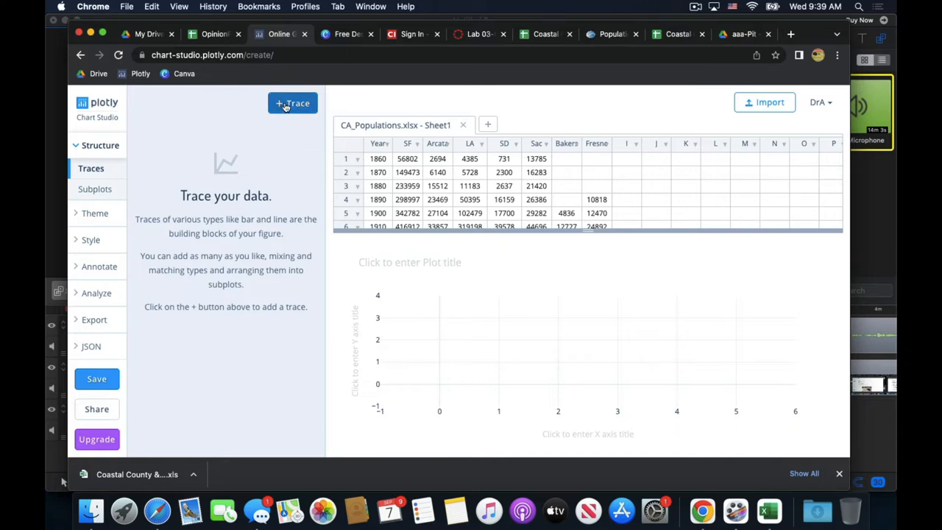
Step: Set the trace type to Line with Year as X and SF as Y
{"action": "left_click", "coordinate": [291, 104]}
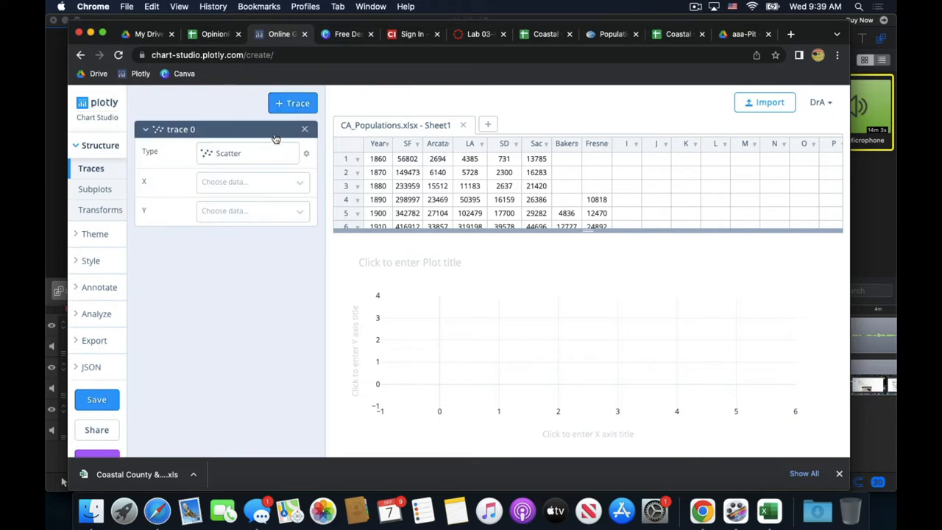
{"action": "left_click", "coordinate": [250, 153]}
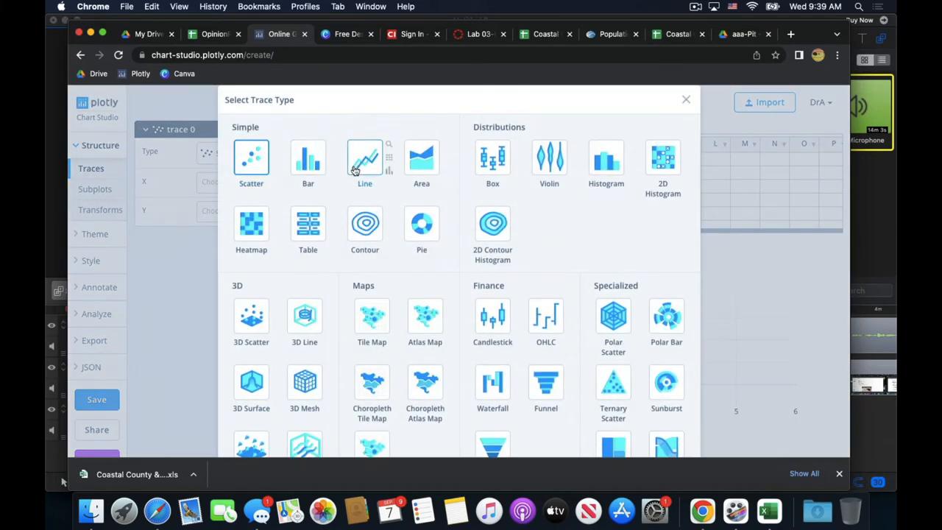
{"action": "left_click", "coordinate": [365, 159]}
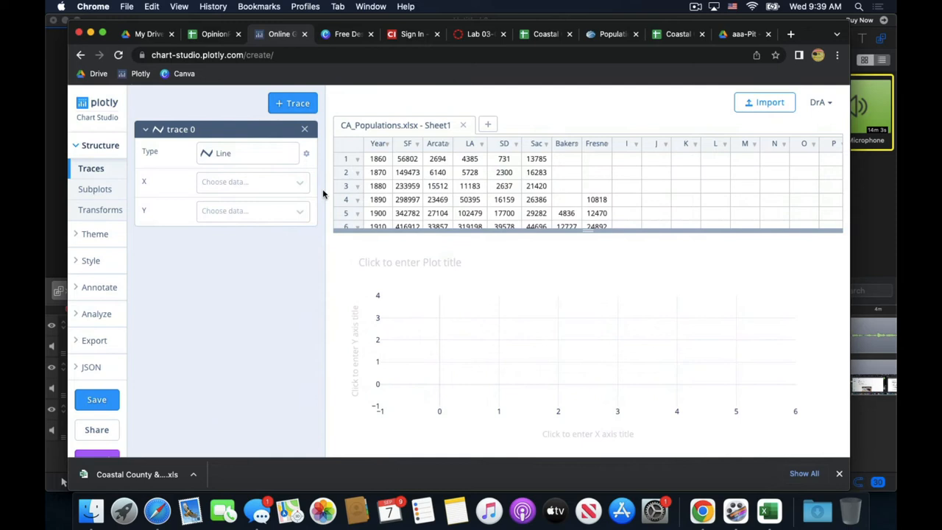
{"action": "left_click", "coordinate": [253, 182]}
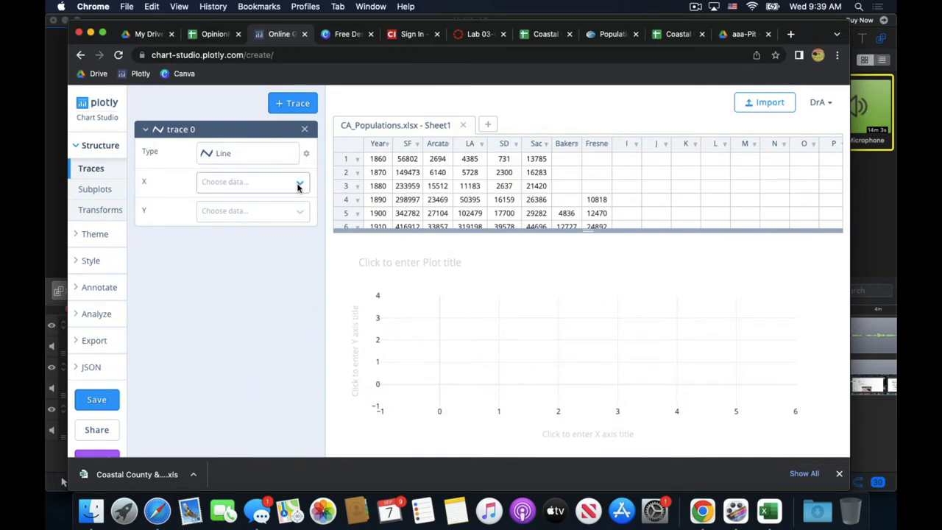
{"action": "left_click", "coordinate": [254, 183]}
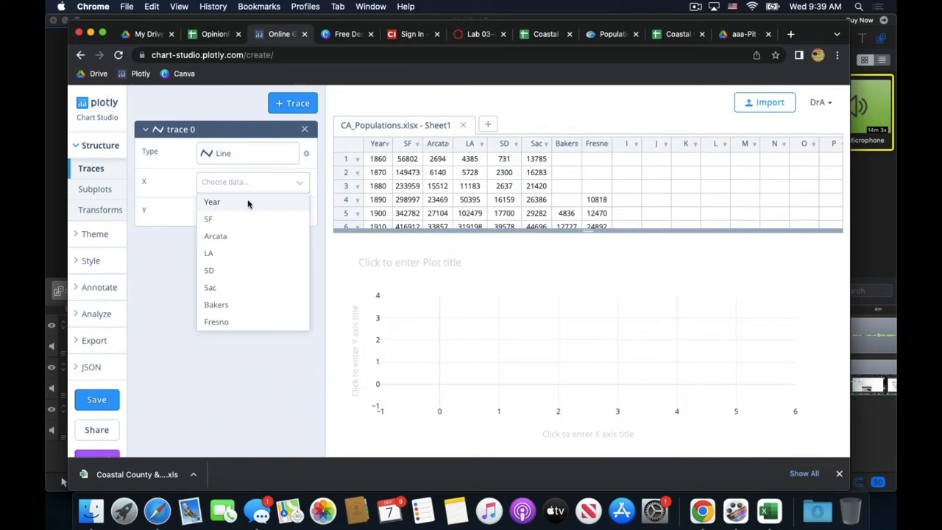
{"action": "left_click", "coordinate": [212, 202]}
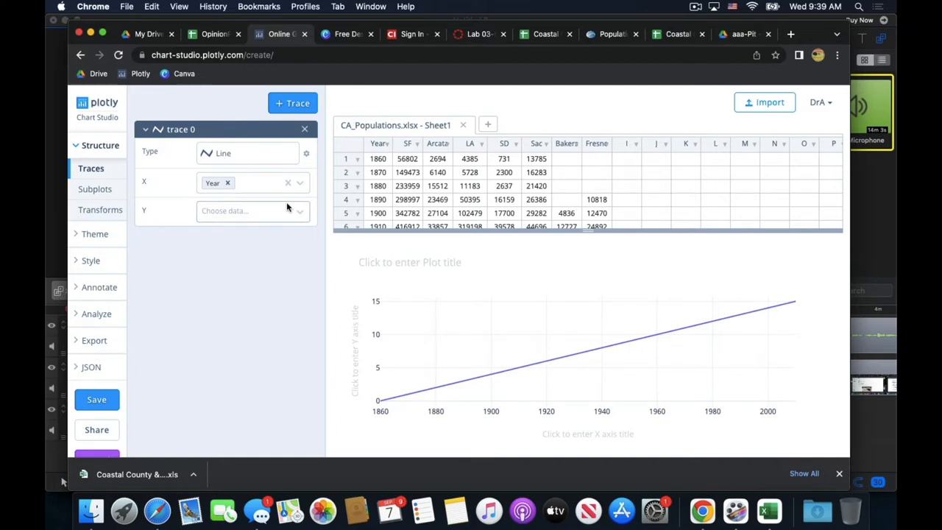
{"action": "left_click", "coordinate": [250, 212]}
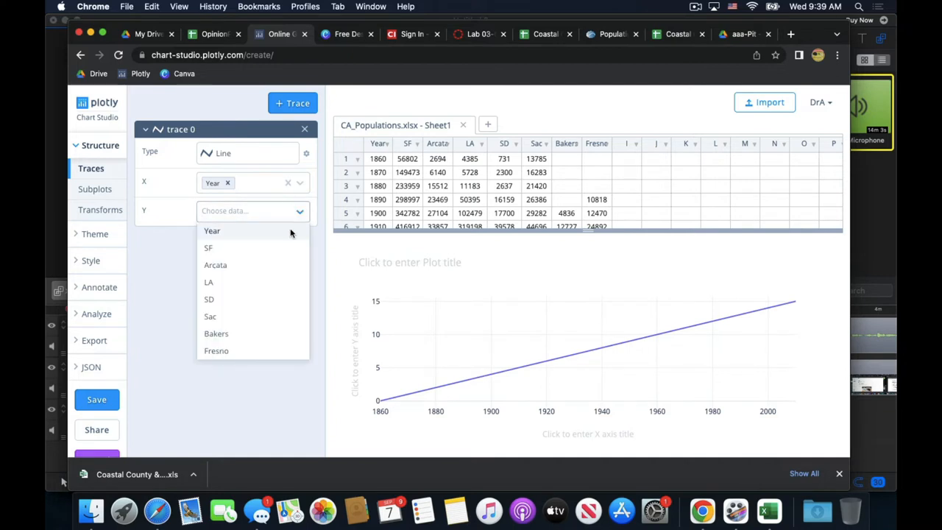
{"action": "left_click", "coordinate": [208, 247]}
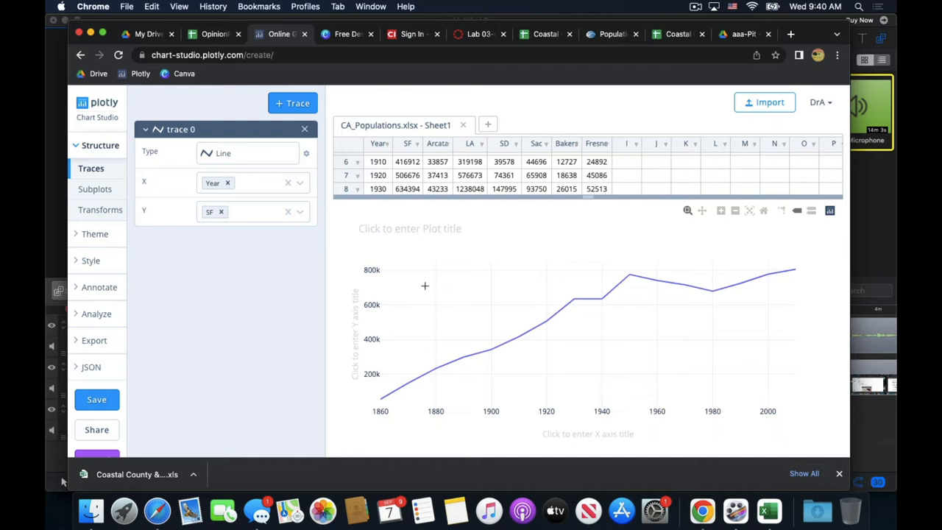
{"action": "mouse_move", "coordinate": [167, 253]}
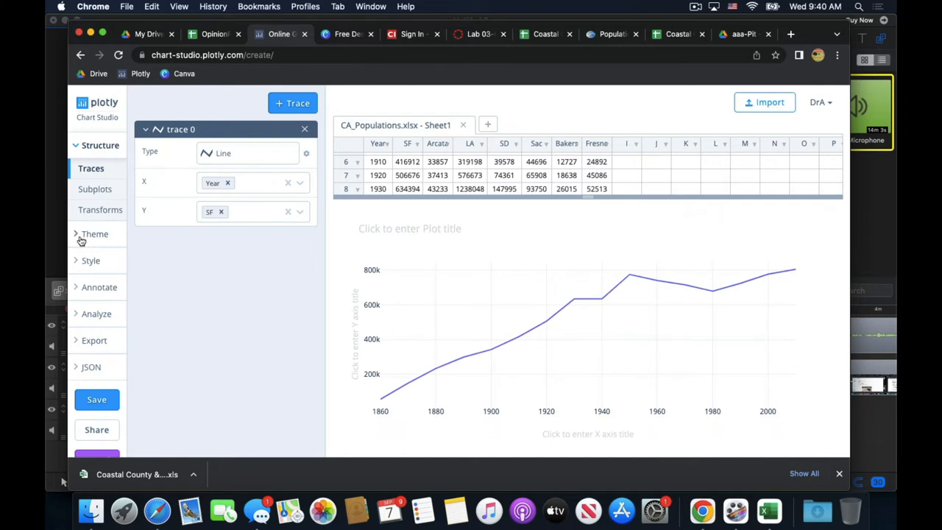
Step: Style the trace with color #FA6390 and line width 7
{"action": "left_click", "coordinate": [92, 261]}
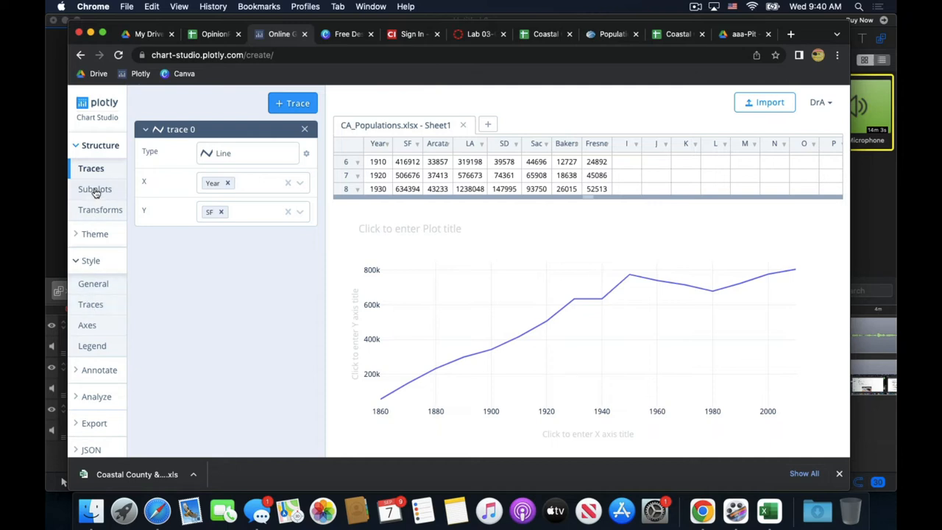
{"action": "mouse_move", "coordinate": [91, 304]}
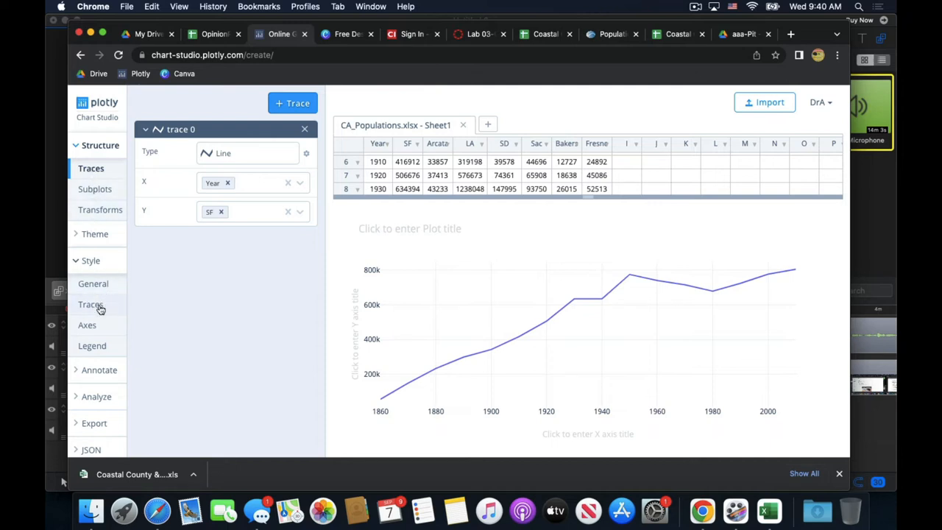
{"action": "left_click", "coordinate": [91, 303]}
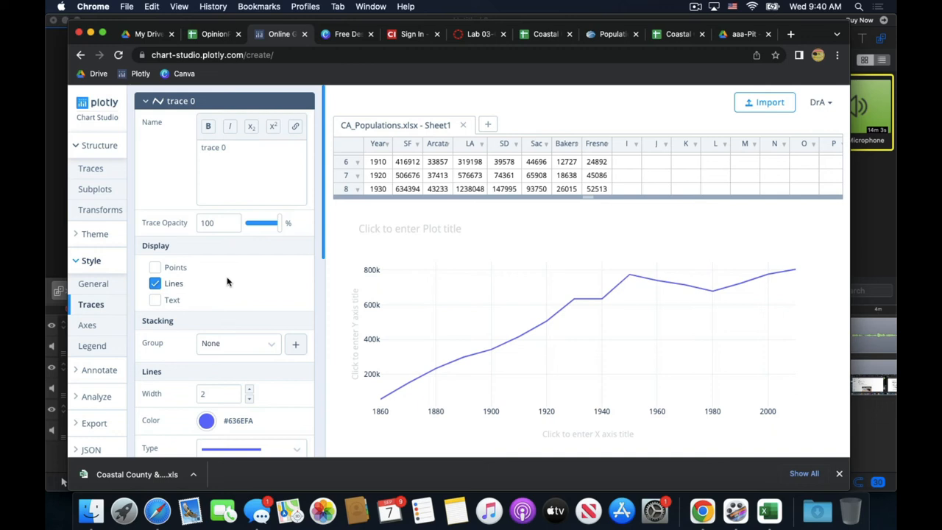
{"action": "mouse_move", "coordinate": [347, 315]}
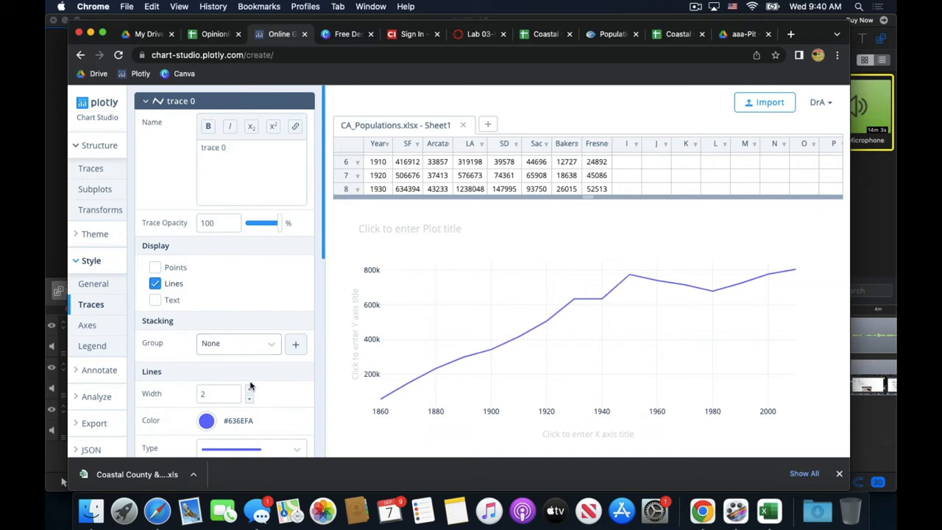
{"action": "left_click", "coordinate": [206, 421]}
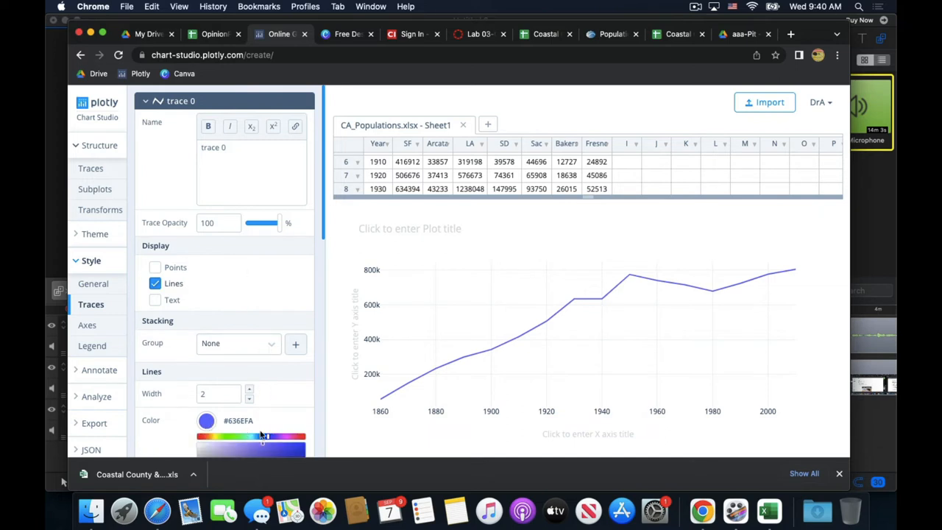
{"action": "left_click", "coordinate": [263, 436]}
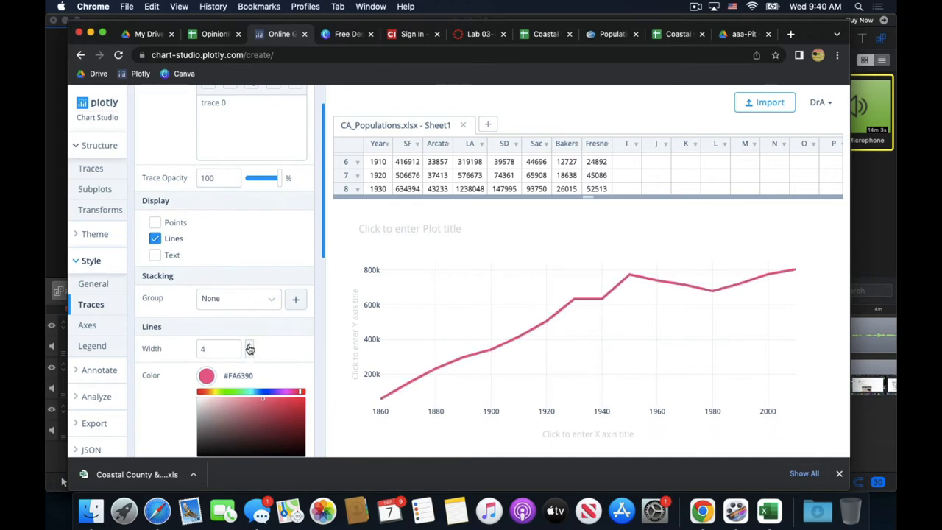
{"action": "left_click", "coordinate": [250, 345]}
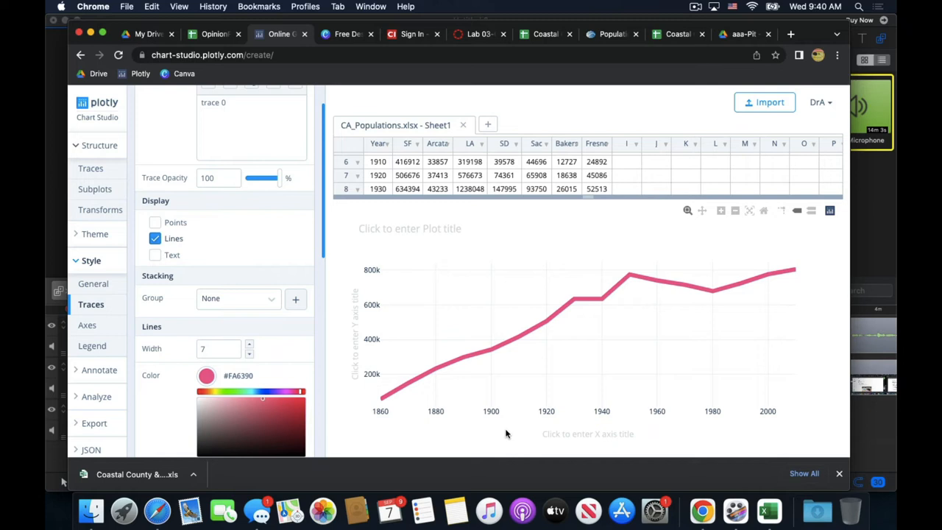
{"action": "mouse_move", "coordinate": [386, 406]}
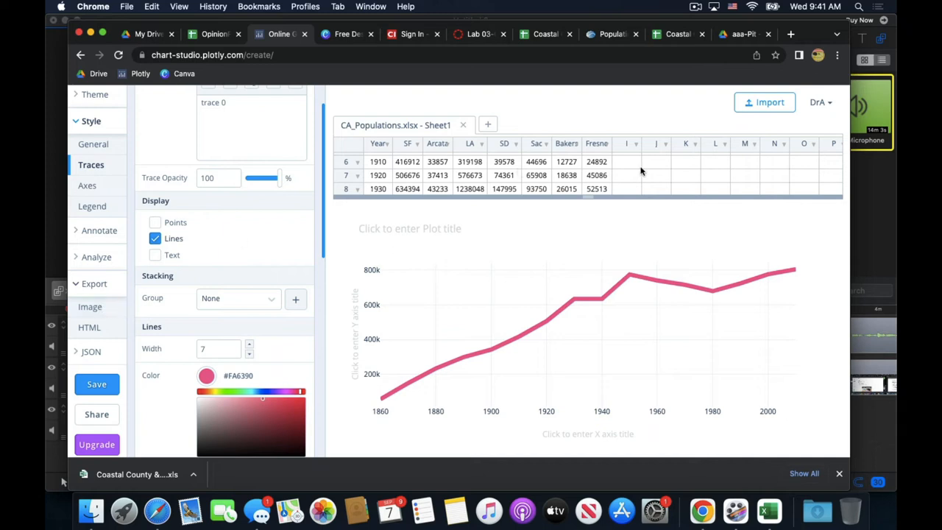
{"action": "mouse_move", "coordinate": [492, 150]}
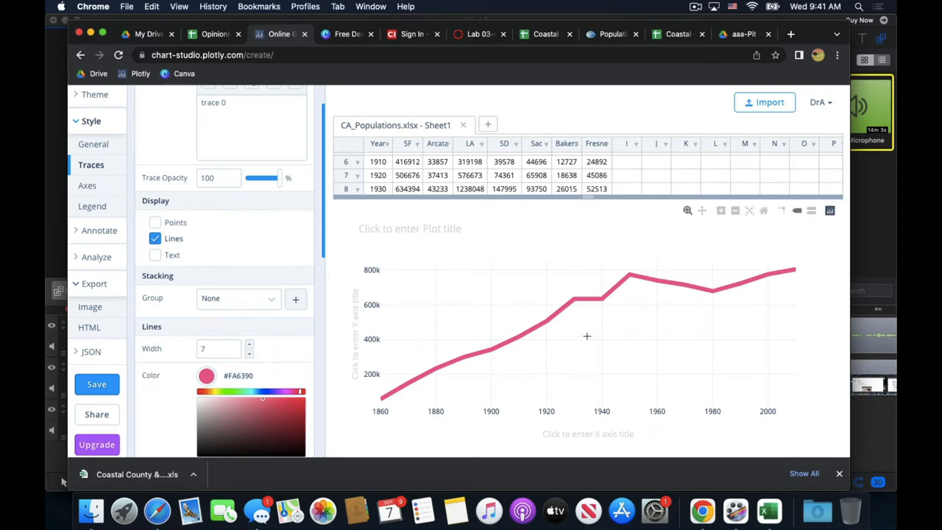
{"action": "mouse_move", "coordinate": [777, 362]}
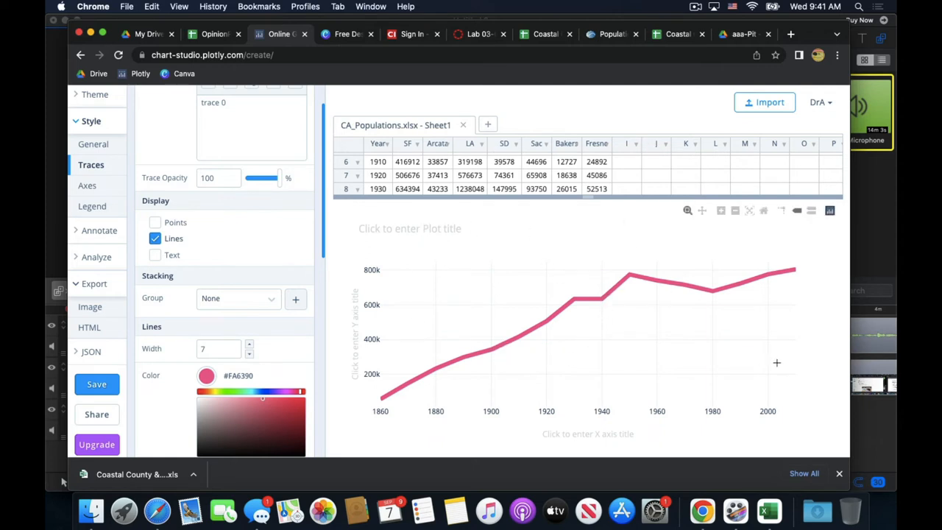